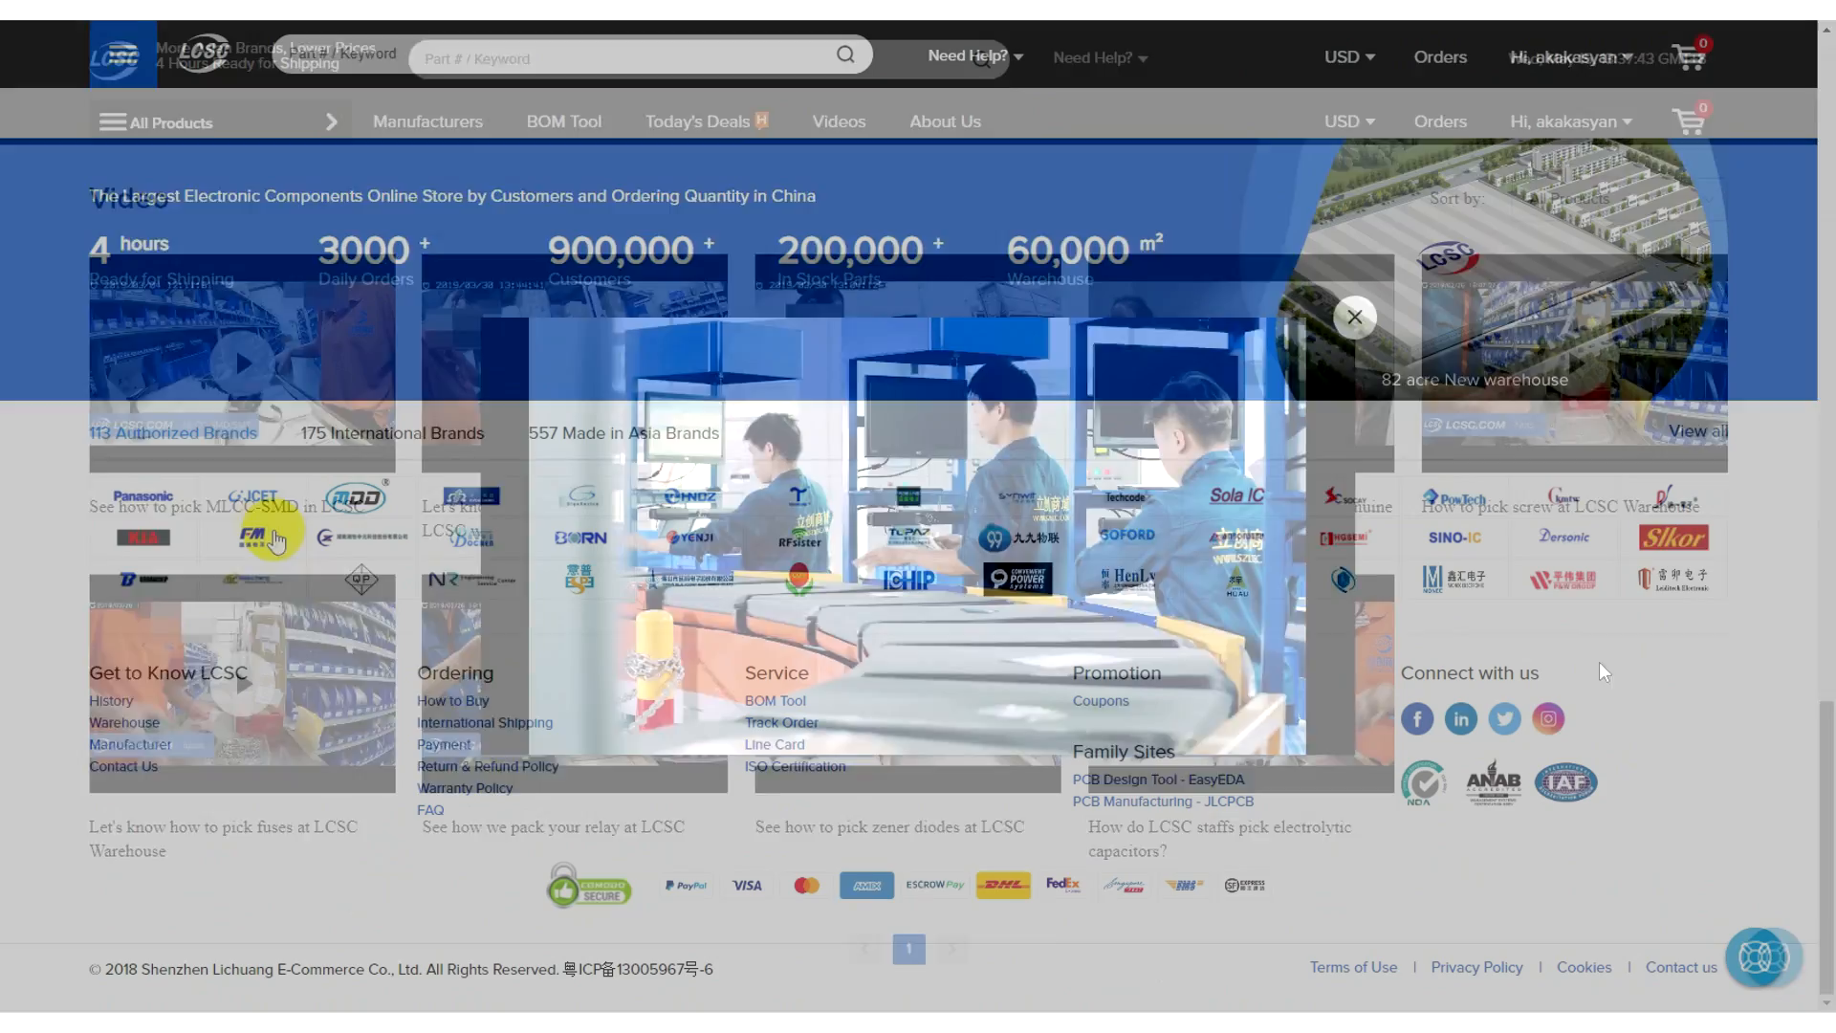
- View LCSC's 'Get to Know LCSC' About page with company statistics and global shipping coverage
click(1354, 317)
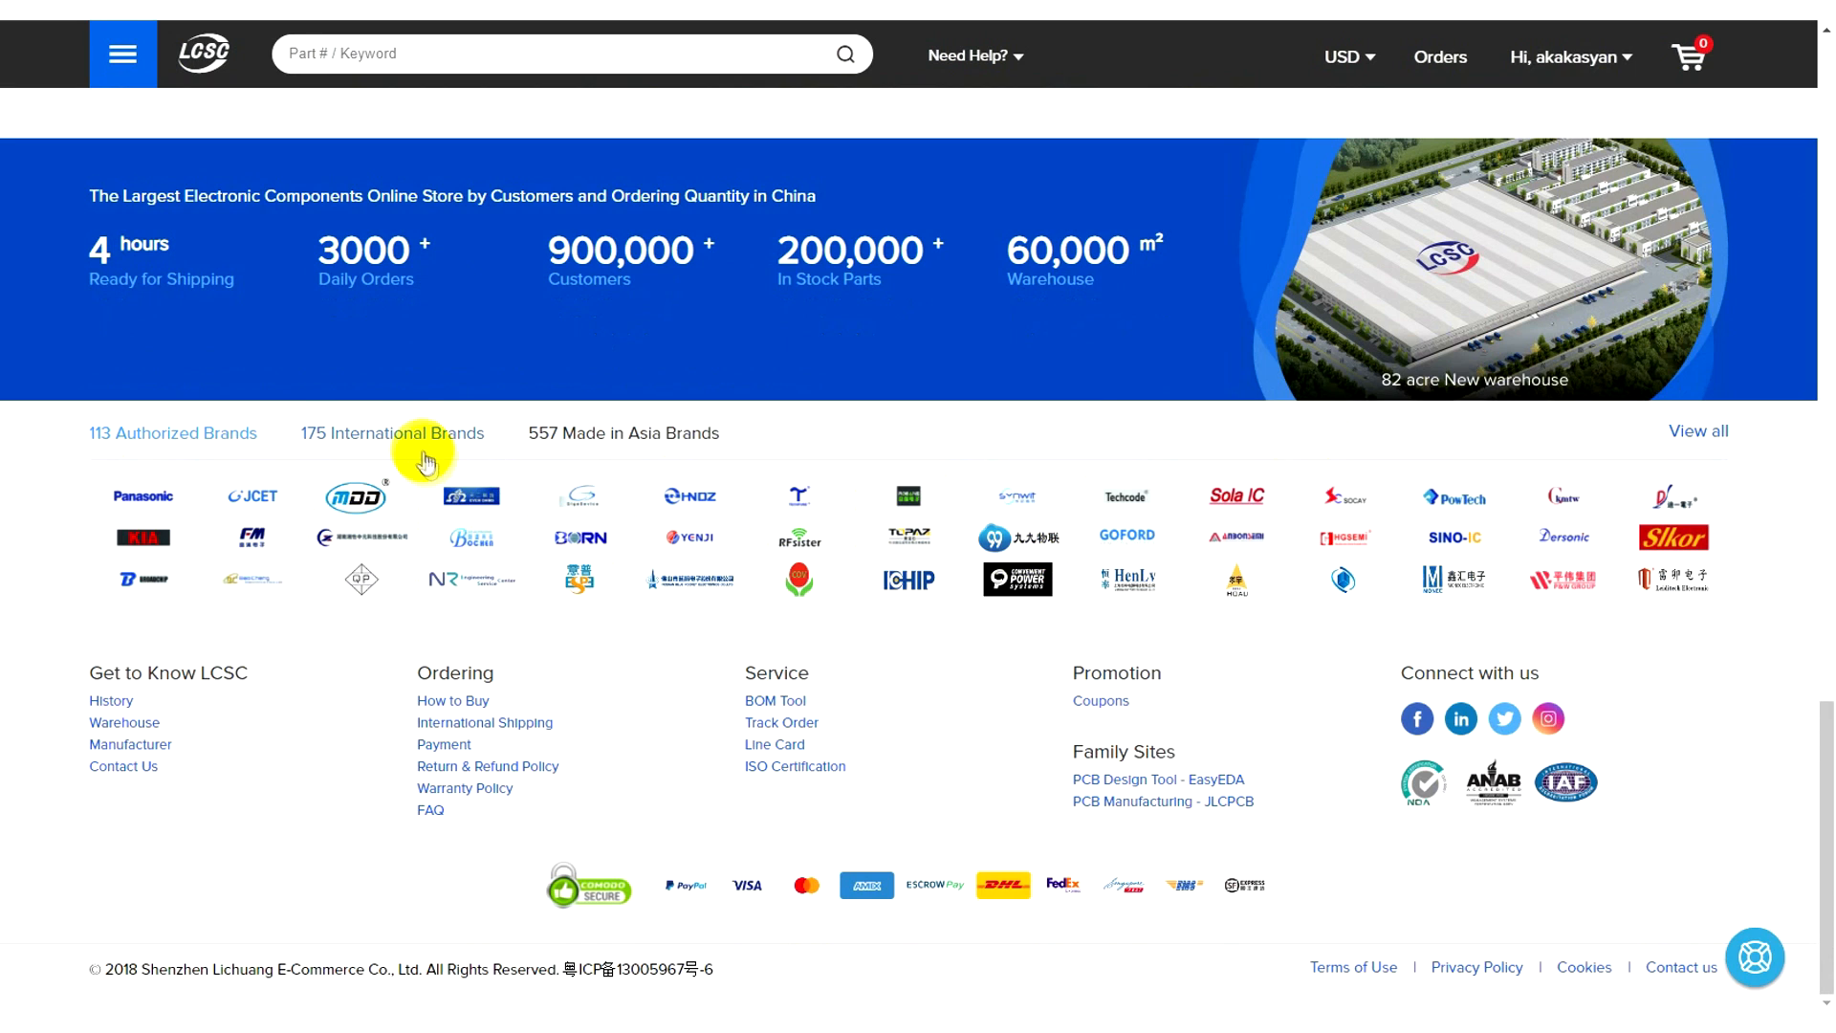
click(392, 432)
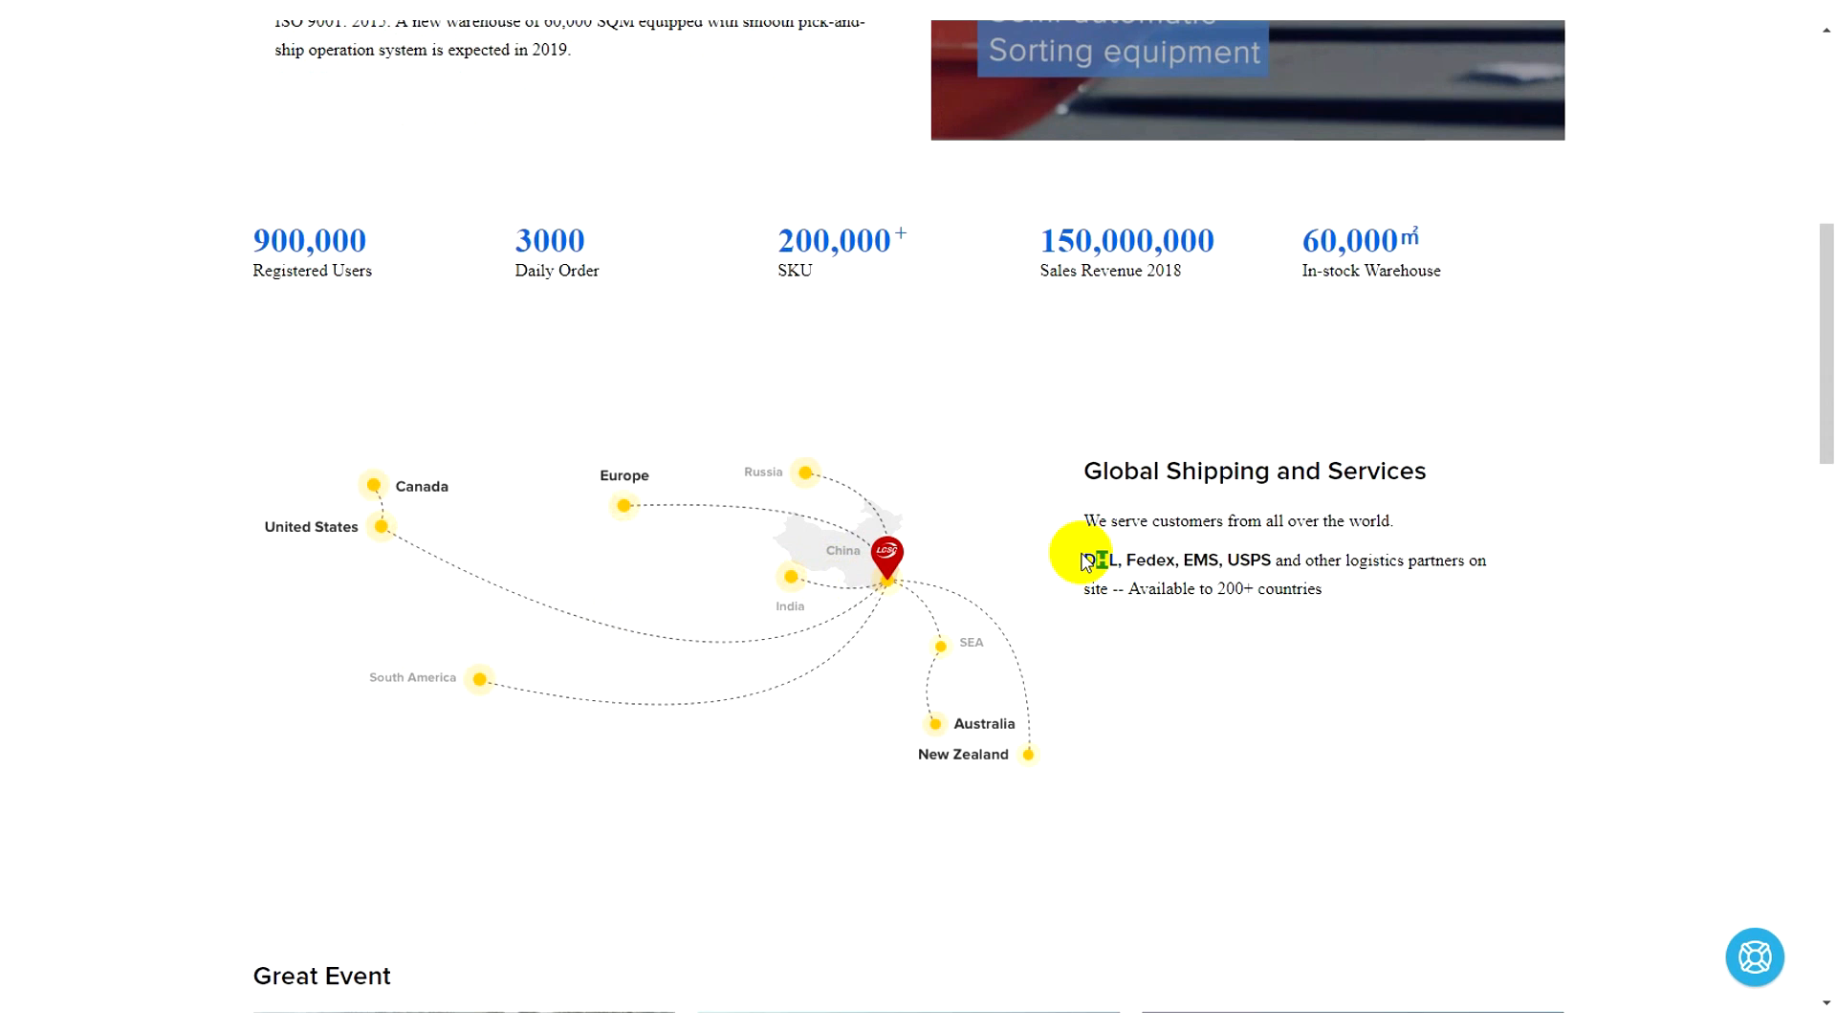
drag(1088, 560, 1297, 562)
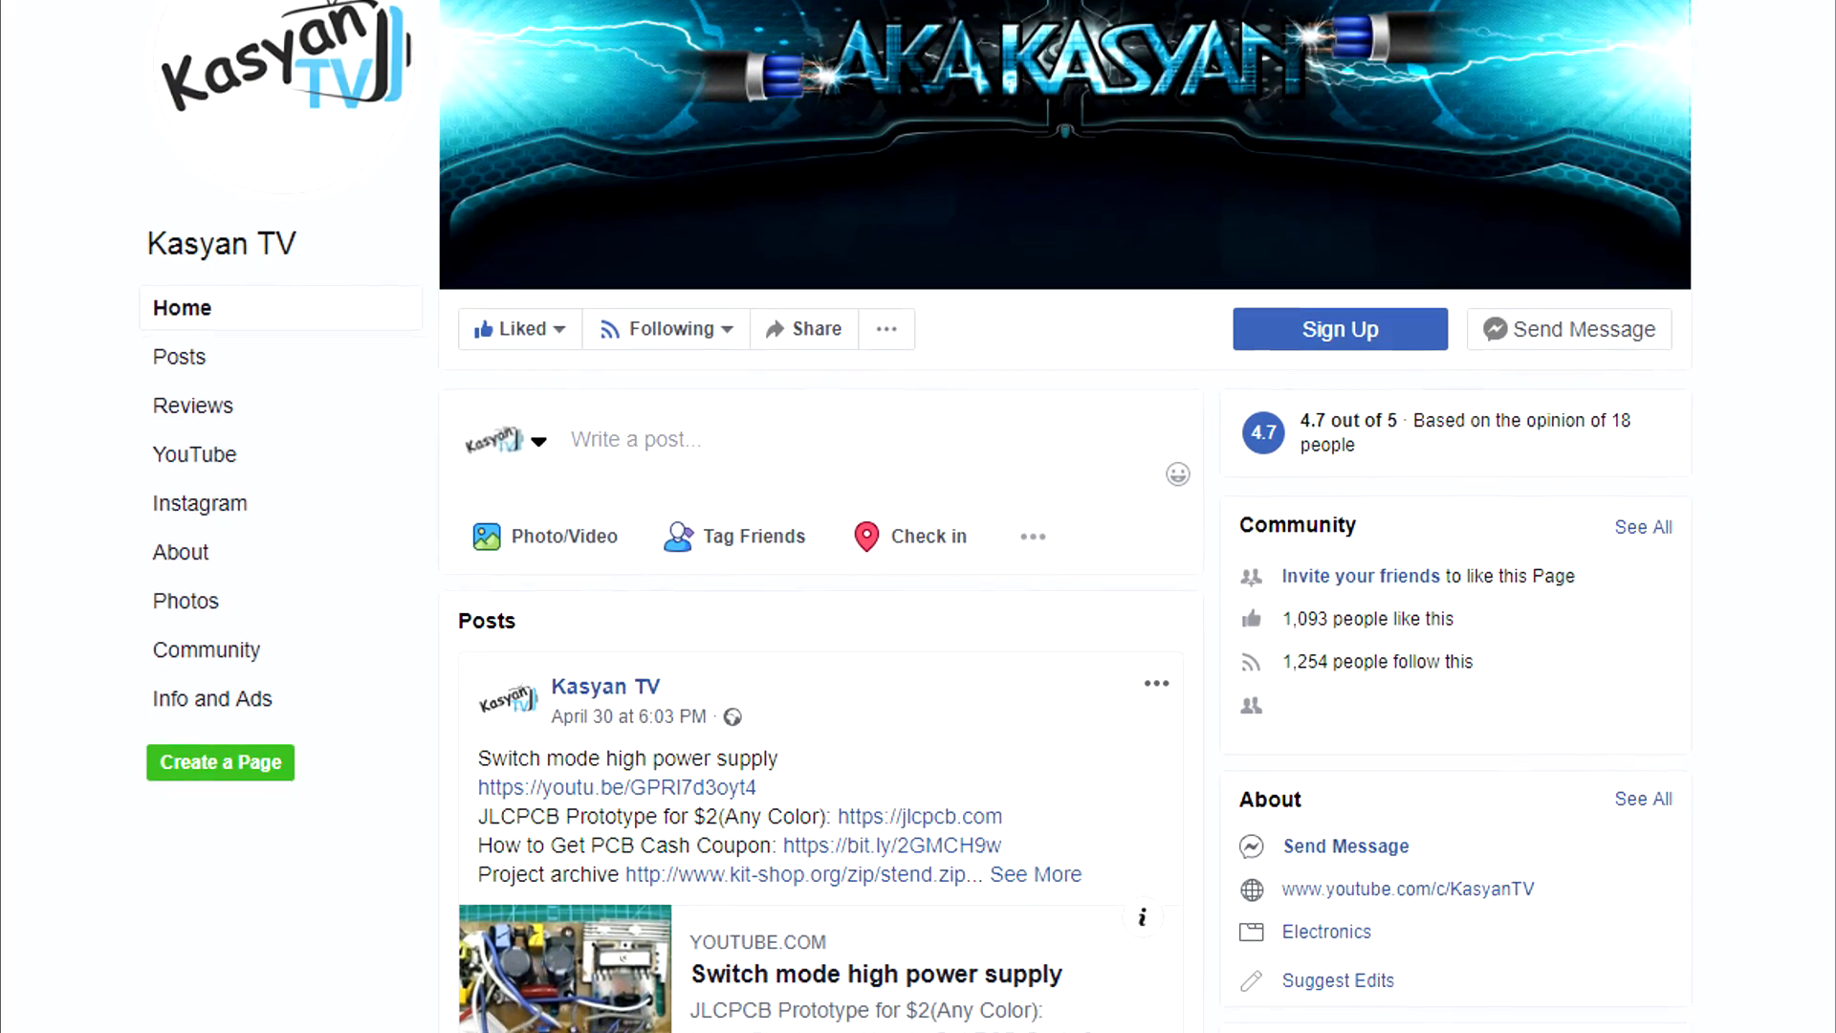
- Scroll the Kasyan TV Facebook page to reveal the switch mode power supply post's video preview
scroll(down, 3)
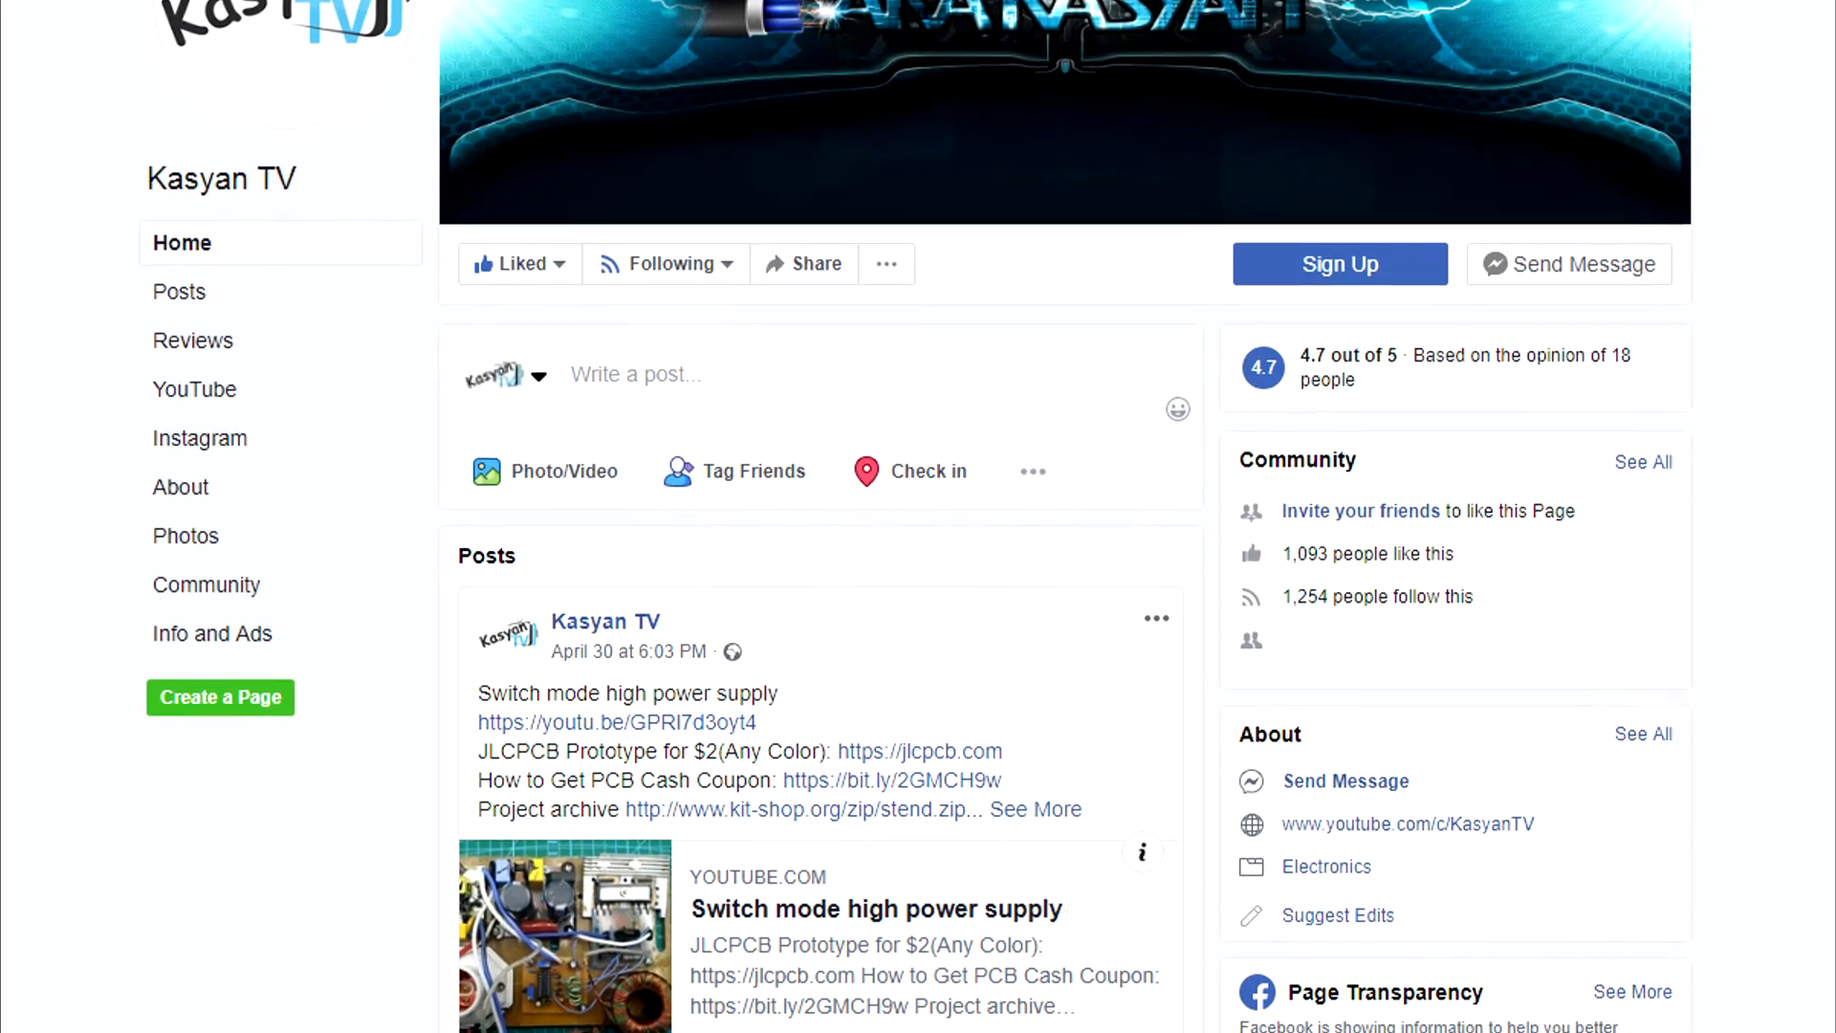